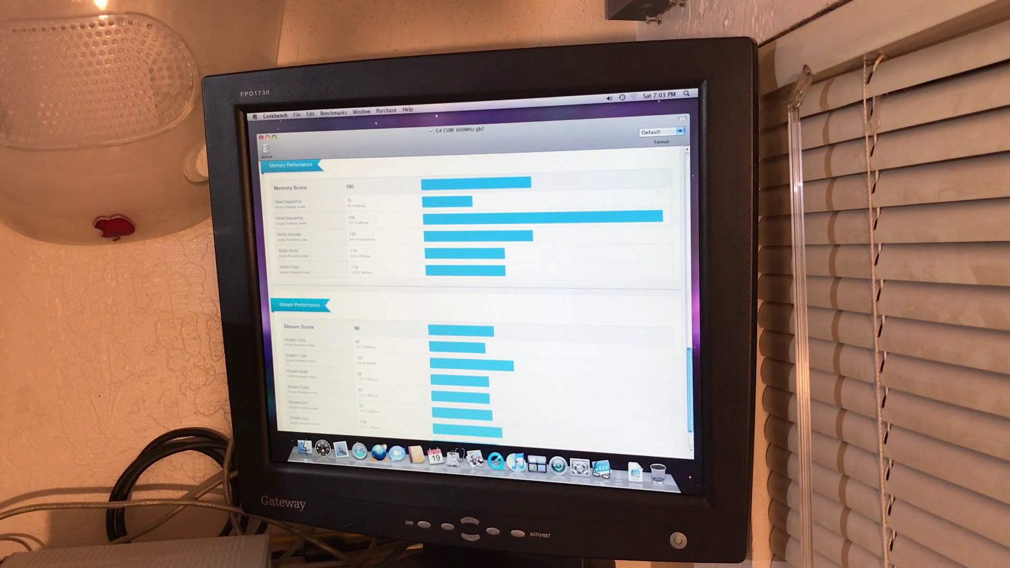
Review the Memory and Stream Performance results of the previous G4 Cube run.
{"action": "scroll", "scroll_direction": "down", "scroll_amount": 3}
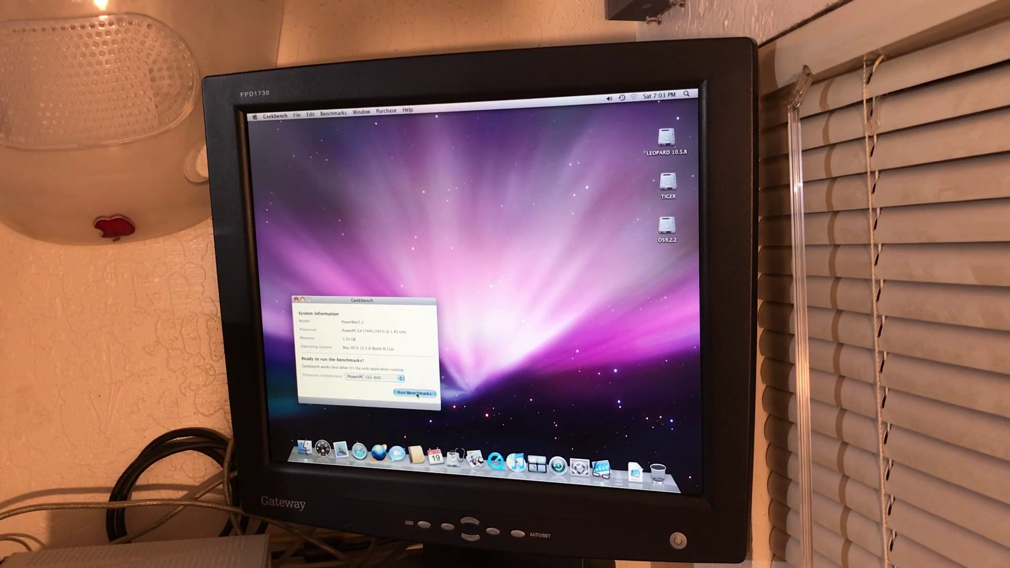
Start a new Geekbench benchmark run on the PowerPC G4 Cube.
{"action": "left_click", "coordinate": [414, 393]}
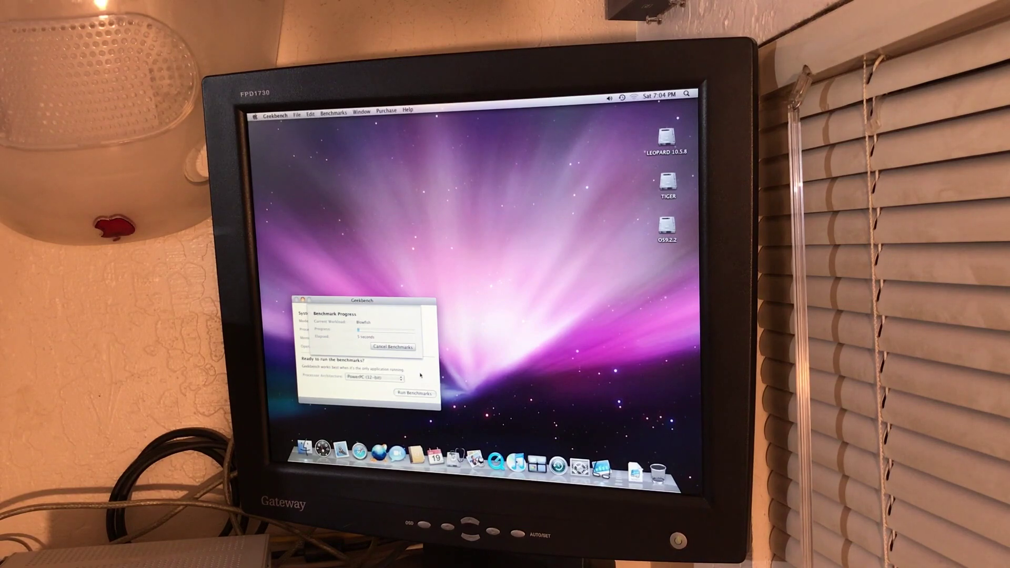